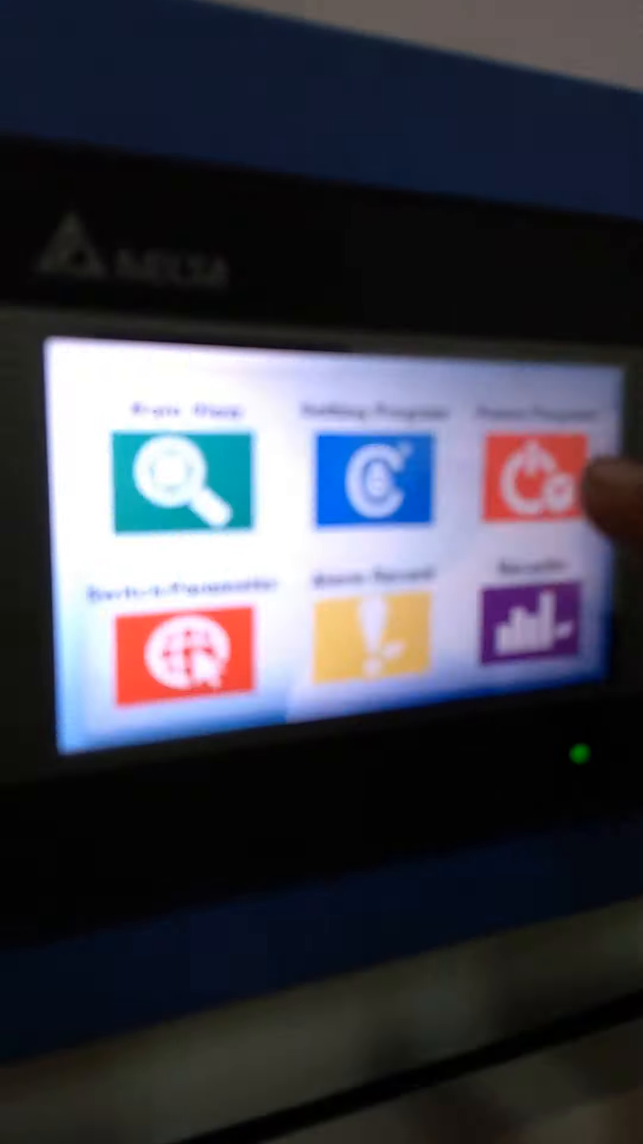
Step: Show the main view with 26.9 °C PV, 20.0 °C SV and high-temperature alarm
left_click(539, 496)
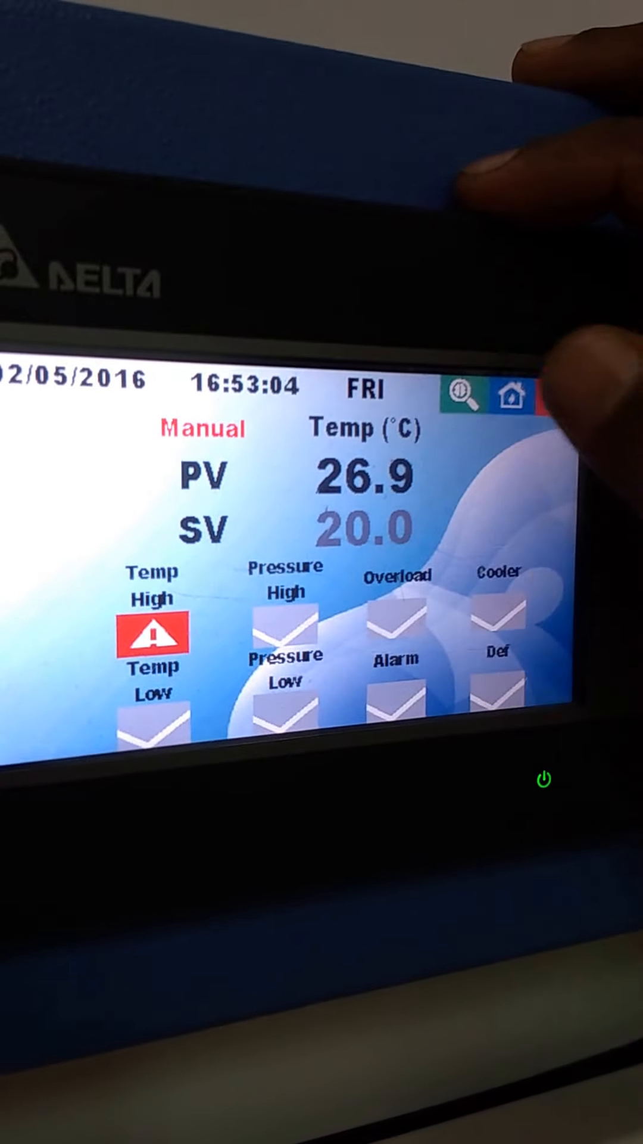
Step: Look over the Setting Program page's password, compressor and defrost options, then return home
left_click(513, 394)
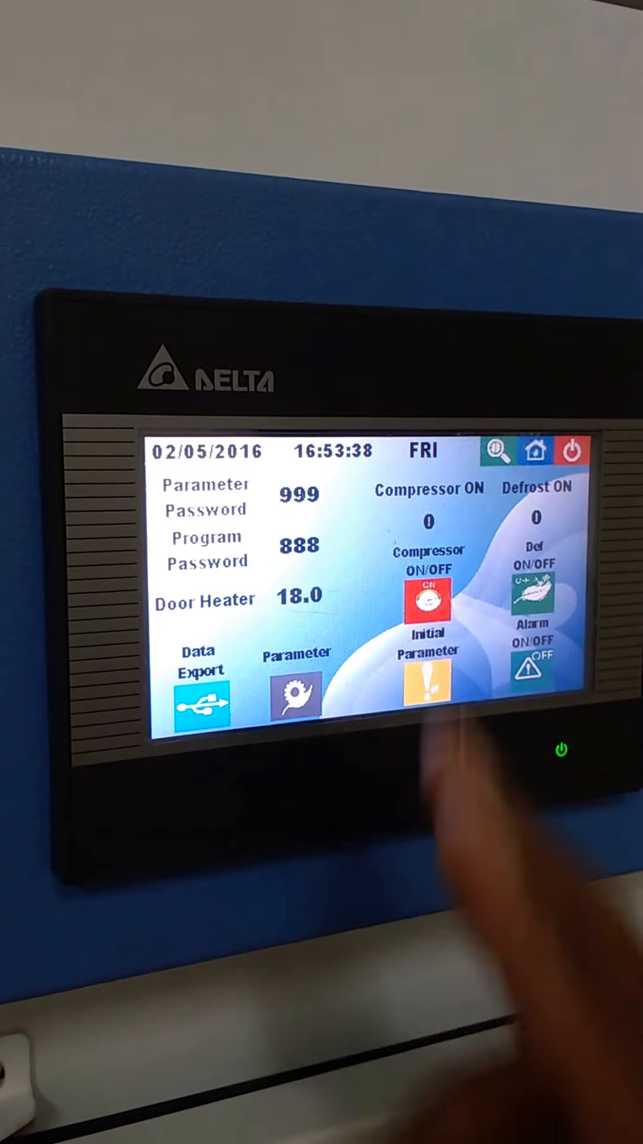
left_click(533, 452)
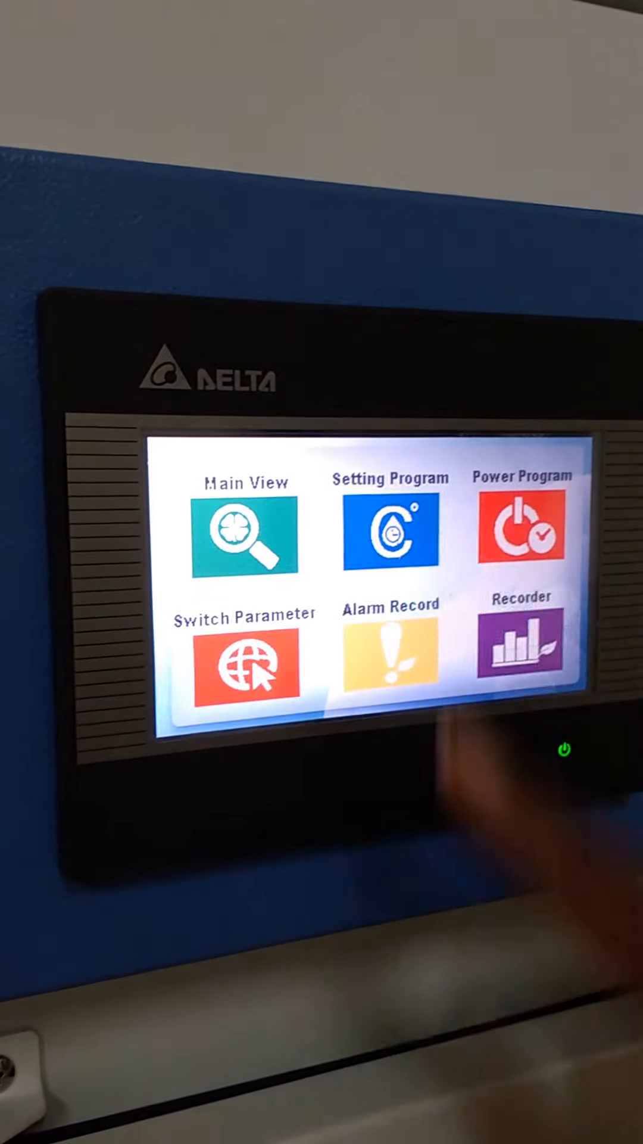
Step: Select Manual mode, turn on lights 1, 5, 6 and 8, decline power-off, and key in 40 °C
left_click(246, 533)
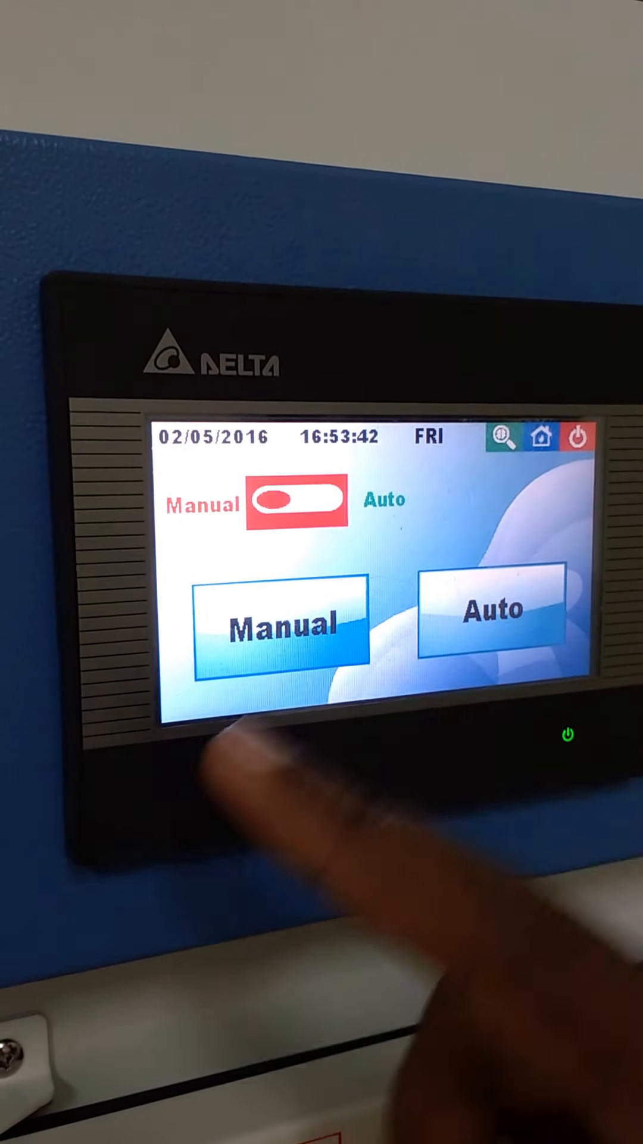
left_click(279, 623)
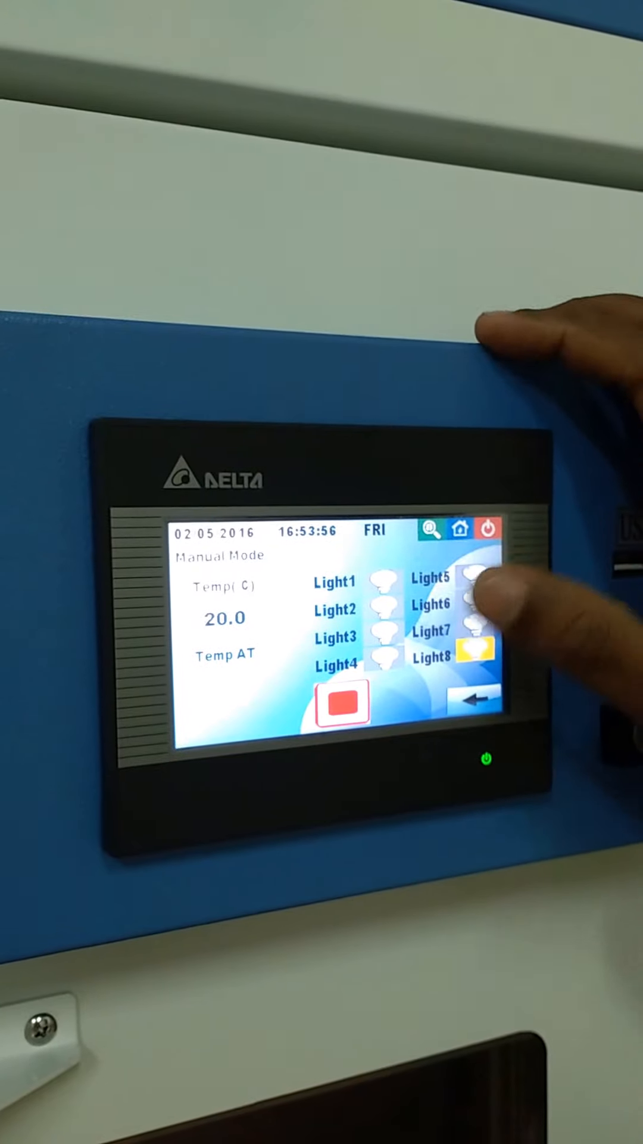
left_click(489, 527)
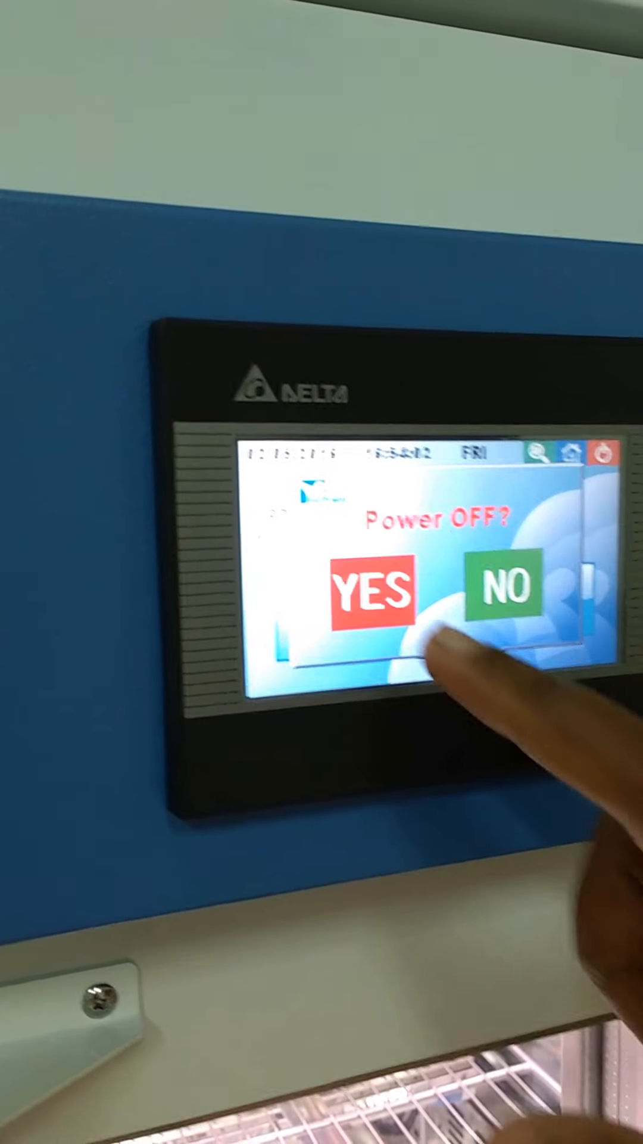
left_click(501, 589)
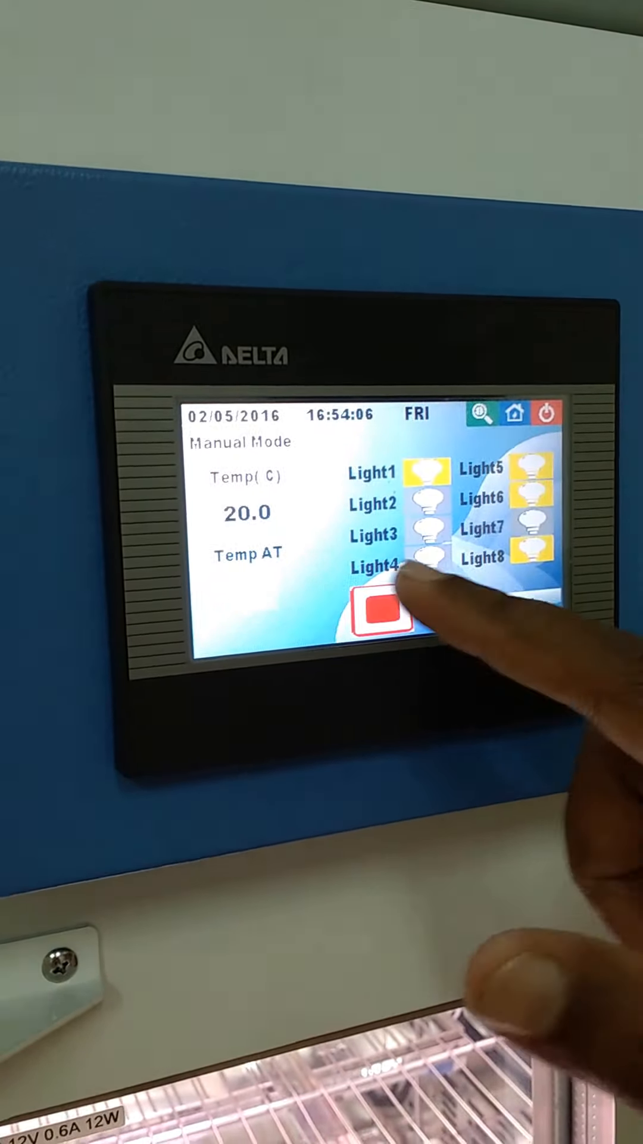
left_click(241, 509)
type("40")
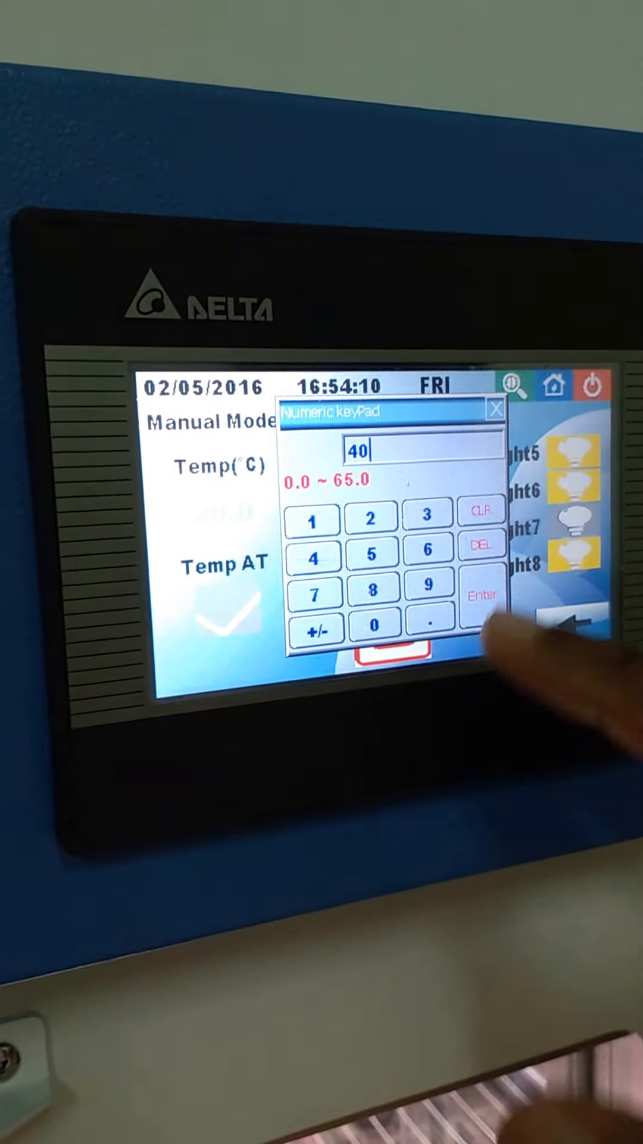
Step: View the Recorder's Temp trend graph, then go back to the six-function home menu
left_click(484, 596)
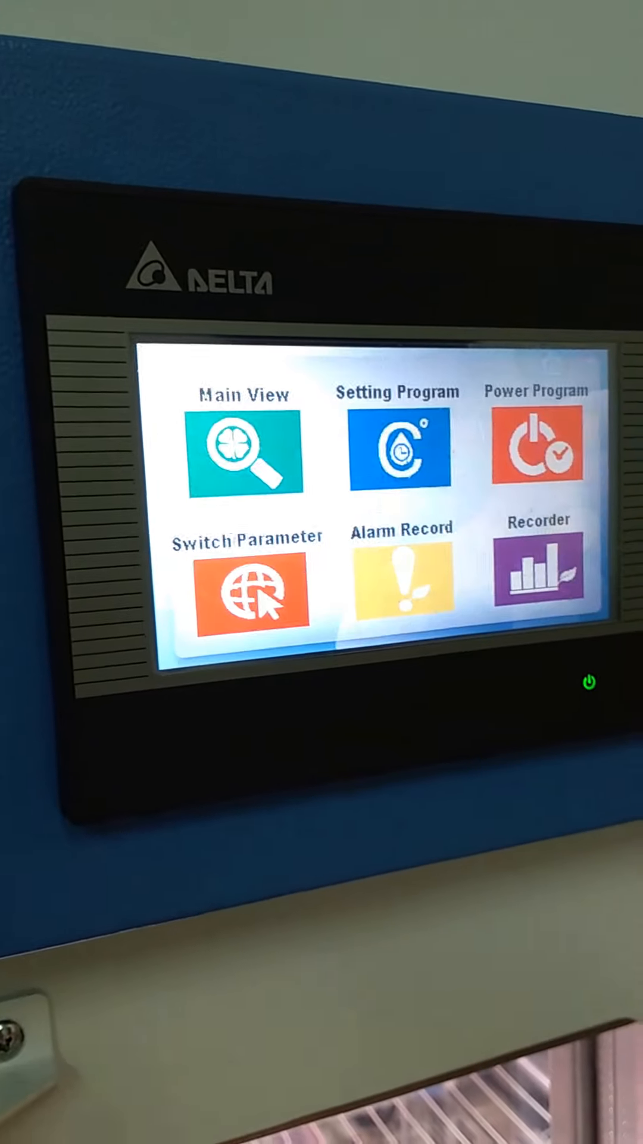
left_click(399, 590)
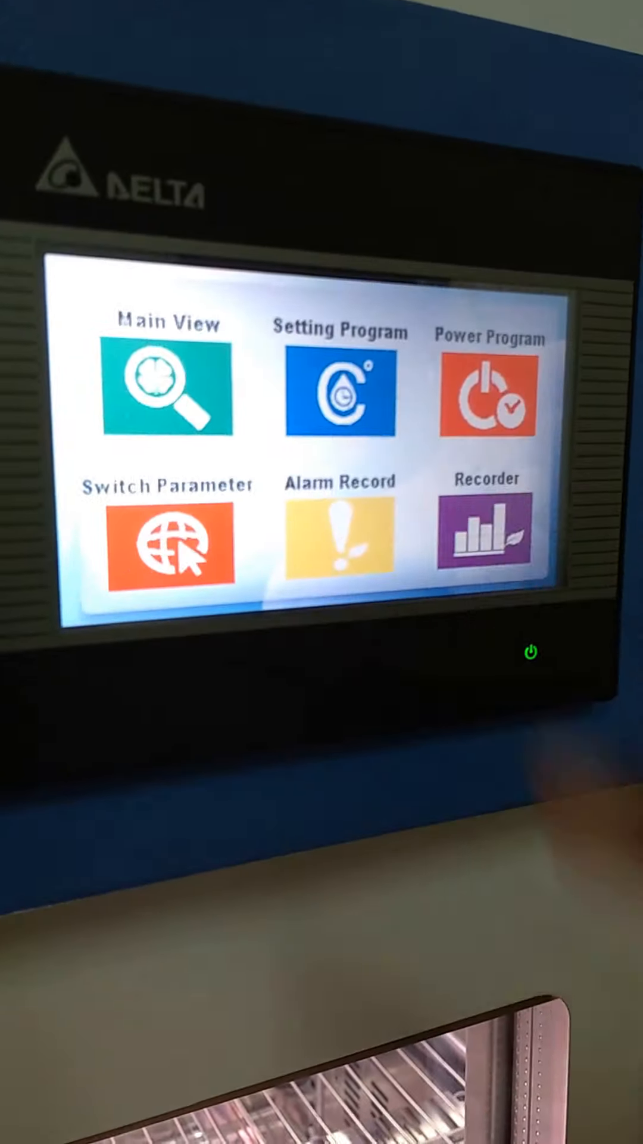
left_click(487, 531)
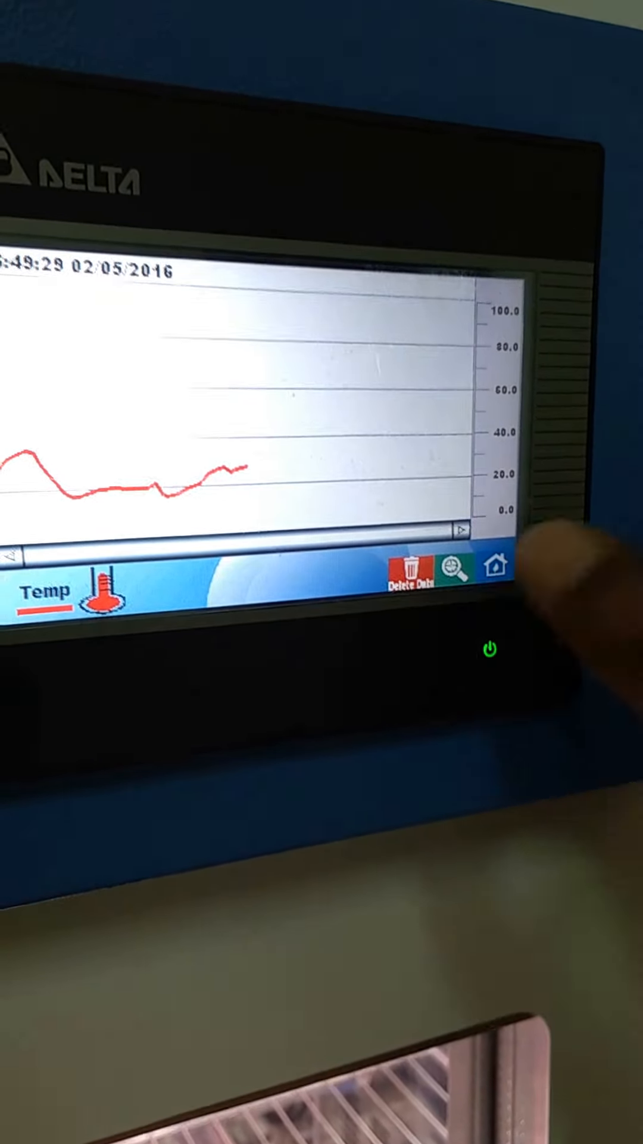
left_click(495, 566)
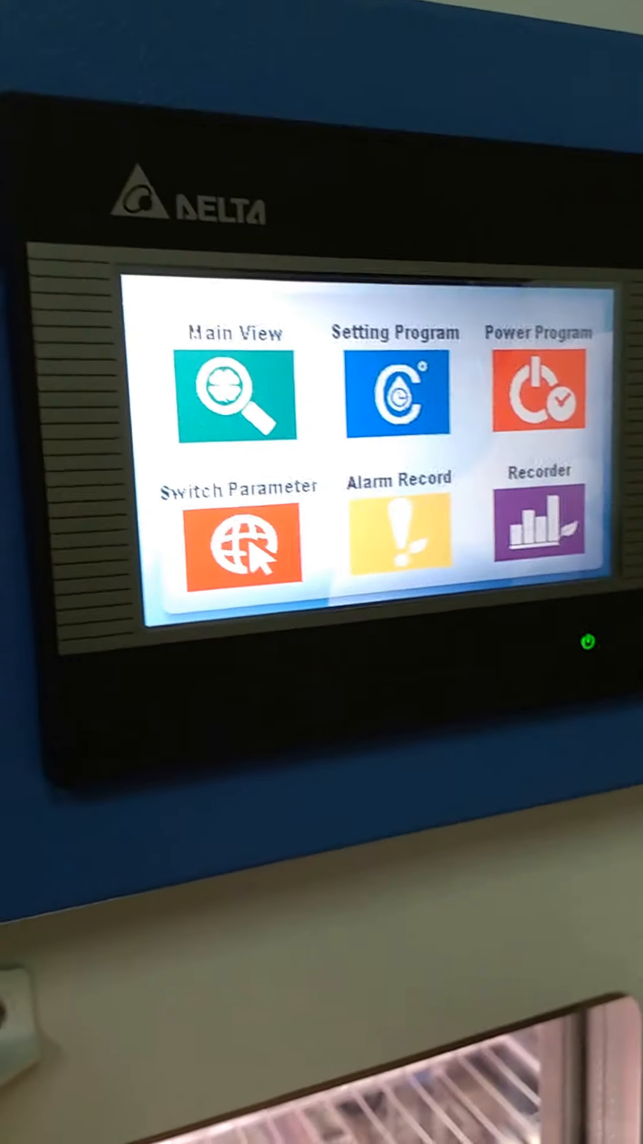